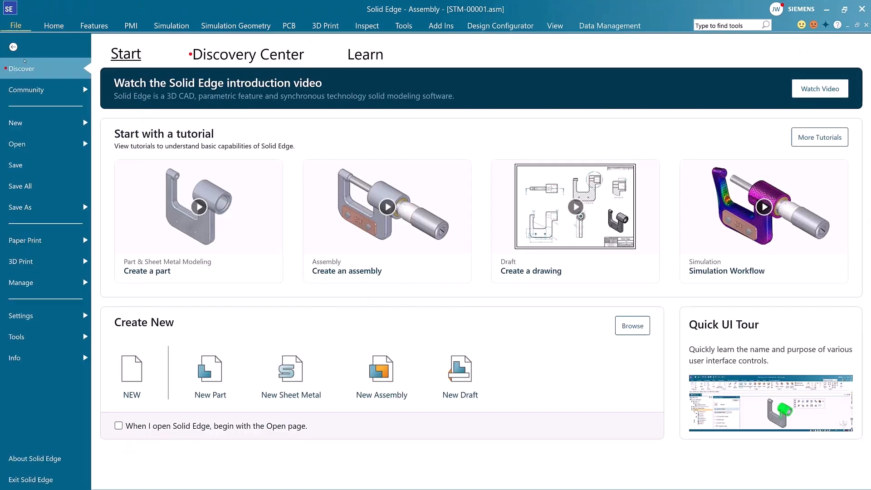
Set the application colour theme to Dark in Options > Helpers
{"action": "left_click", "coordinate": [21, 316]}
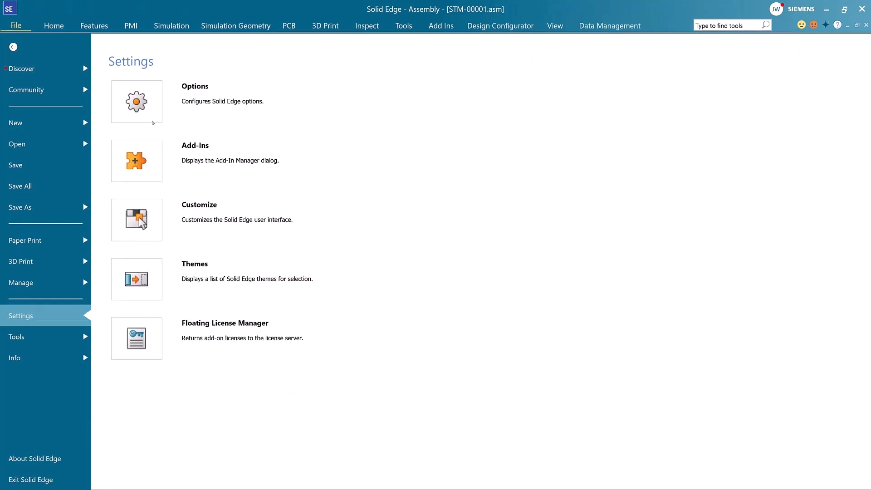
{"action": "left_click", "coordinate": [136, 102]}
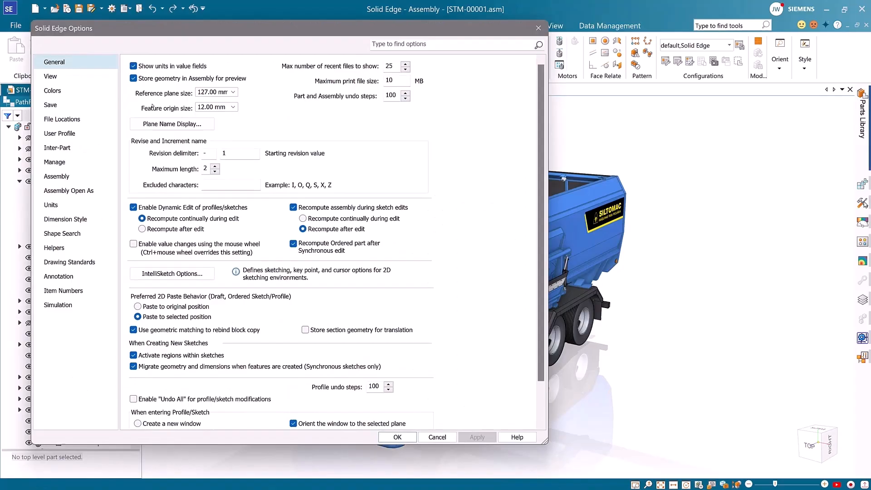
{"action": "left_click", "coordinate": [55, 248]}
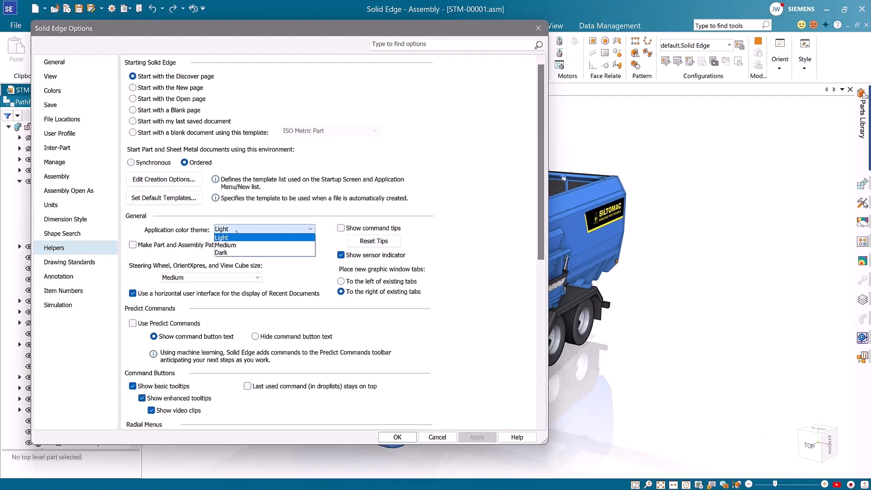
{"action": "left_click", "coordinate": [221, 253]}
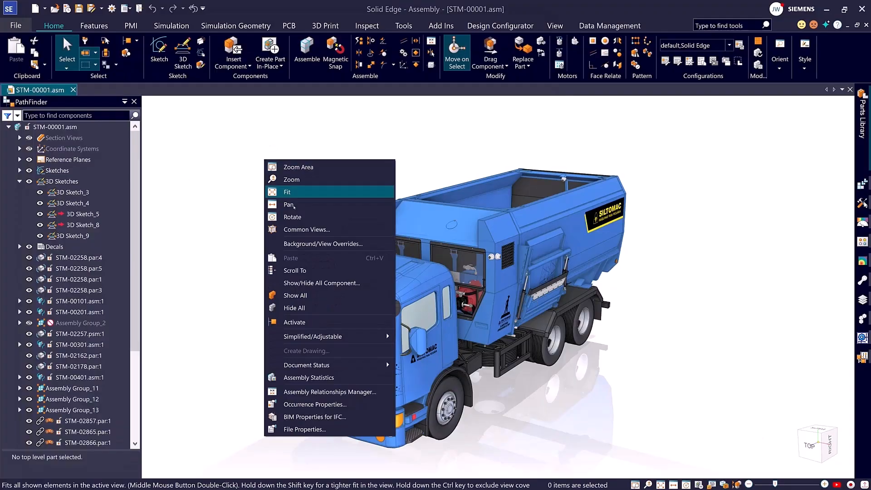
Change the view background of the truck assembly to a gradient
{"action": "left_click", "coordinate": [322, 244]}
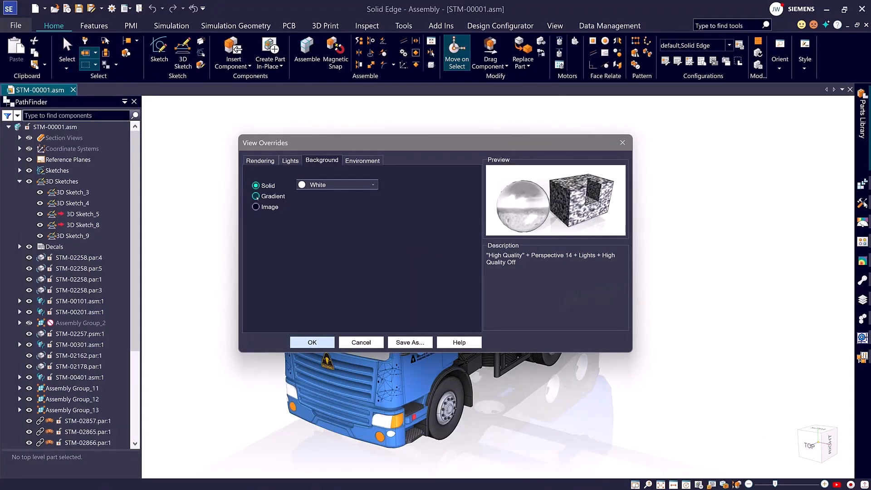
{"action": "left_click", "coordinate": [312, 342]}
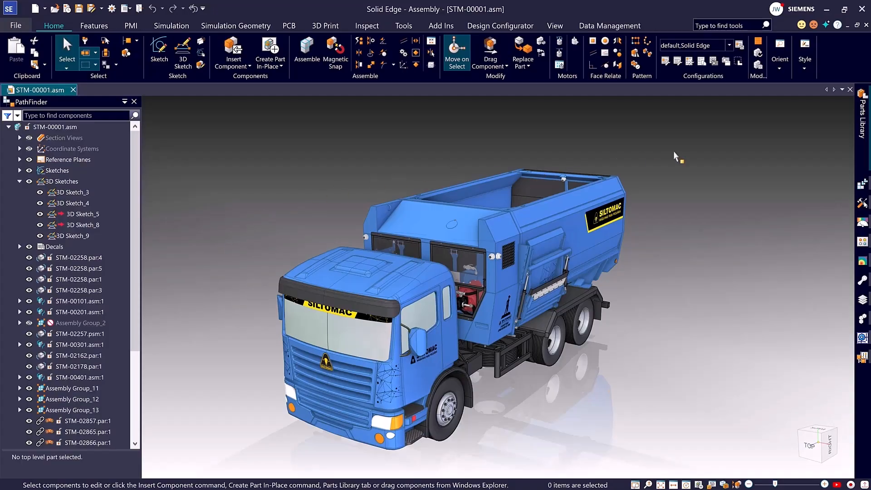
{"action": "left_click", "coordinate": [827, 24]}
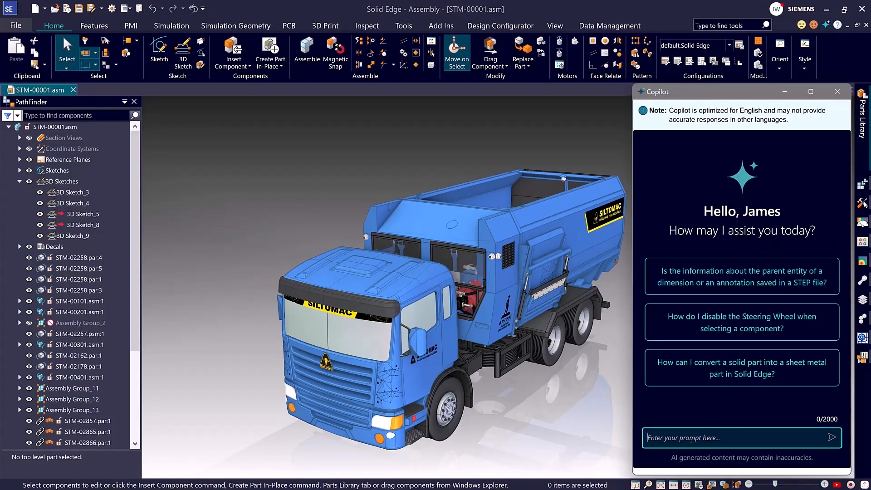
Ask Copilot how to switch to the Dark theme and how to access the Settings and Preferences Wizard
{"action": "type", "text": "How do I switch Solid Edge to Dark"}
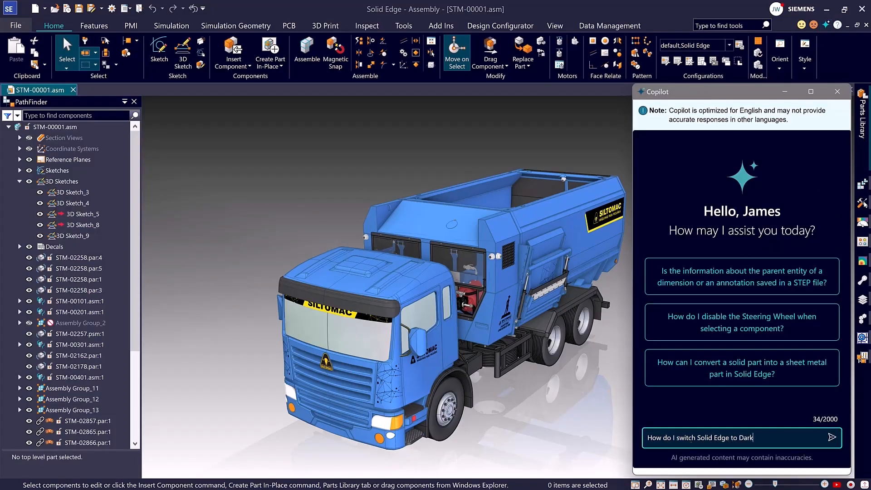
{"action": "left_click", "coordinate": [832, 437]}
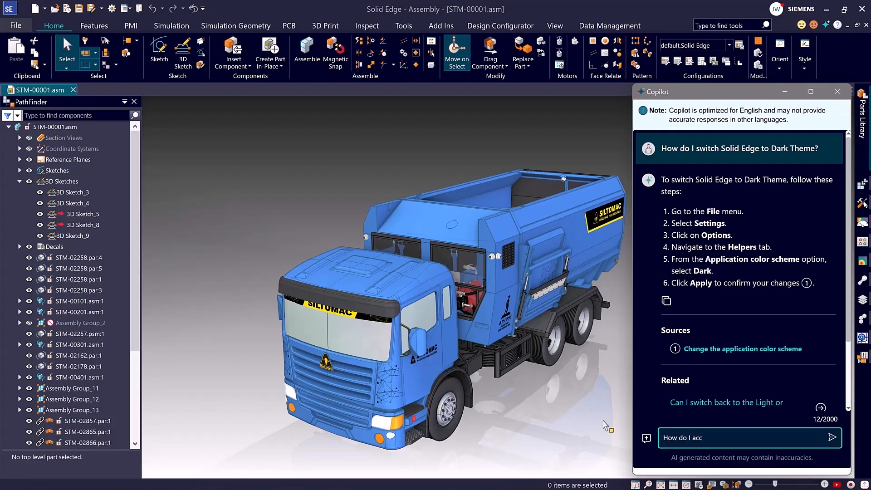
{"action": "type", "text": "How do I access the Settings and Preferences Wizard?"}
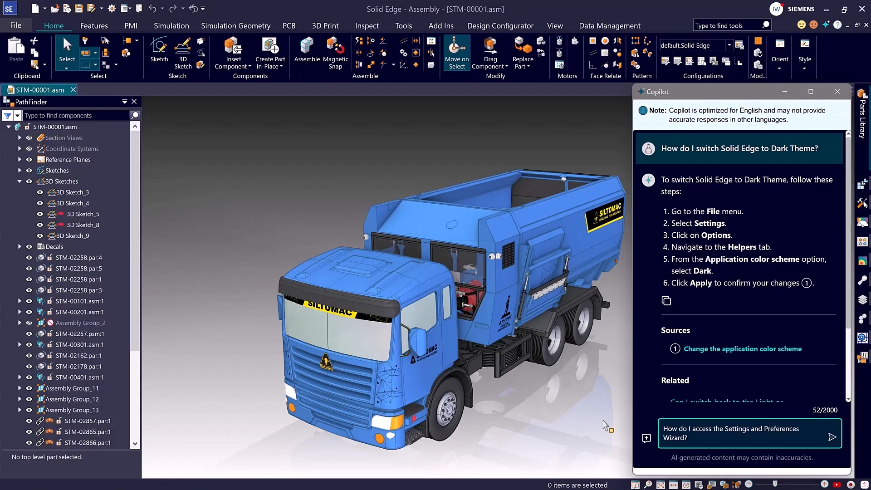
{"action": "left_click", "coordinate": [833, 437]}
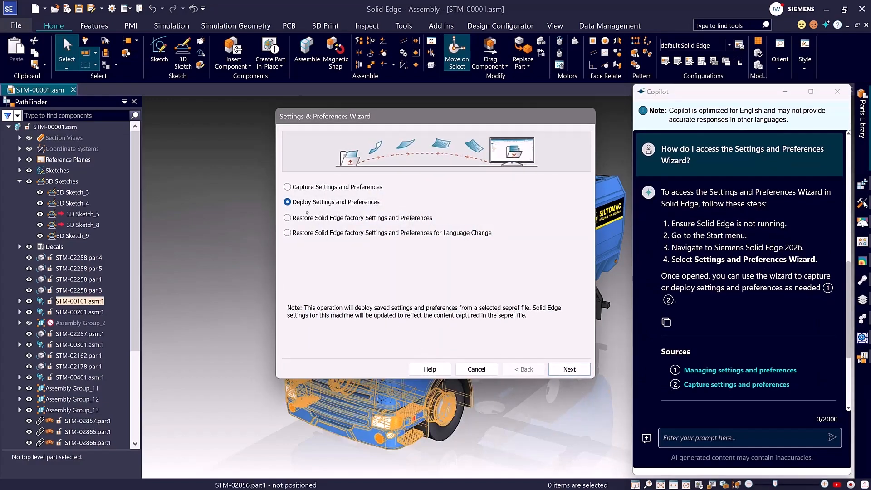
Capture current settings and preferences to a sepref file, keeping Save to Cloud, and close Copilot
{"action": "left_click", "coordinate": [287, 187]}
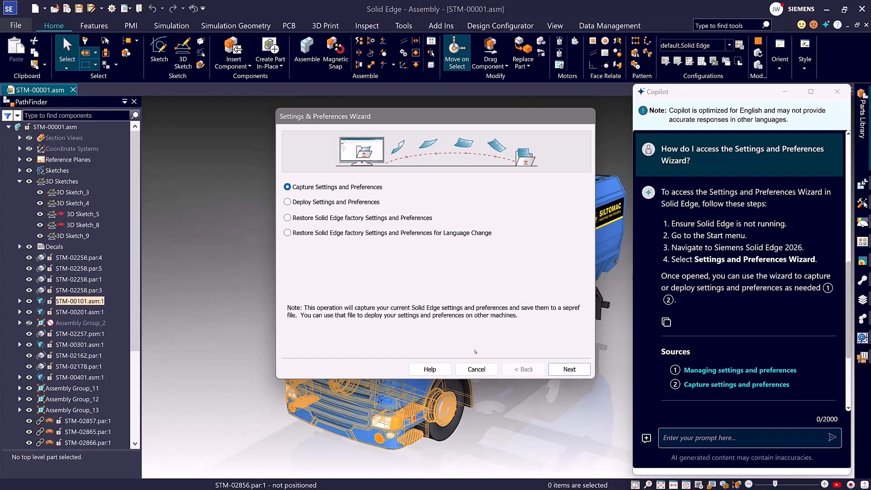
{"action": "left_click", "coordinate": [569, 369]}
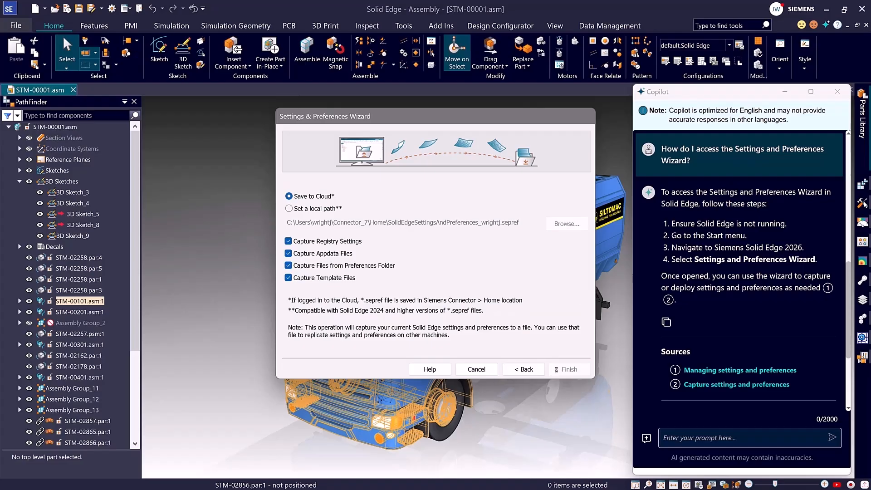
{"action": "left_click", "coordinate": [569, 369]}
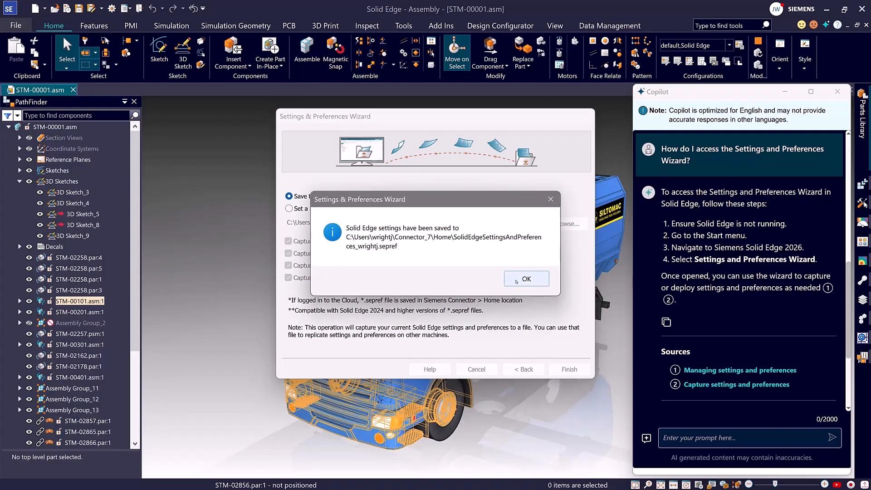
{"action": "left_click", "coordinate": [526, 278]}
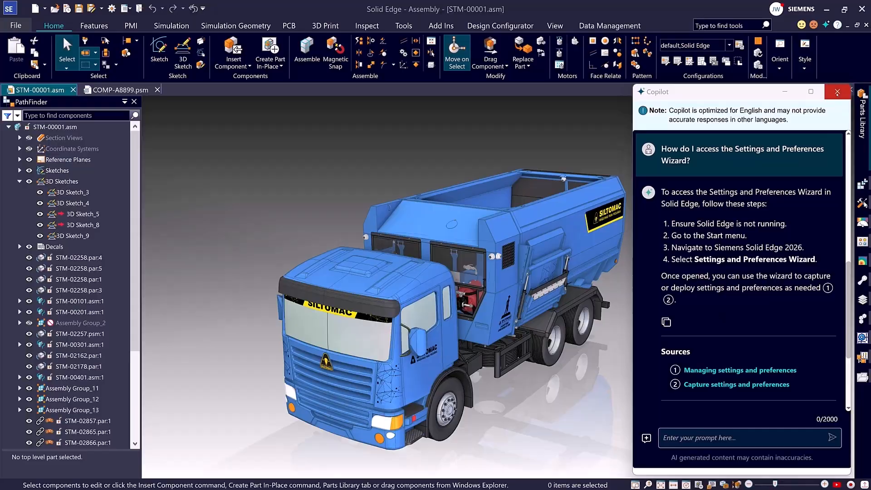
{"action": "left_click", "coordinate": [119, 90]}
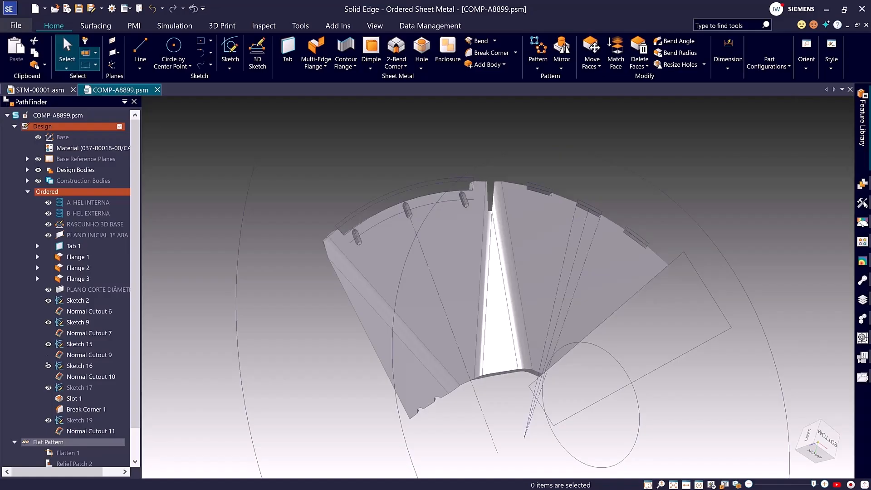
Look over the COMP-A8899.psm part, then return to the STM-00001.asm truck assembly
{"action": "left_click", "coordinate": [161, 8]}
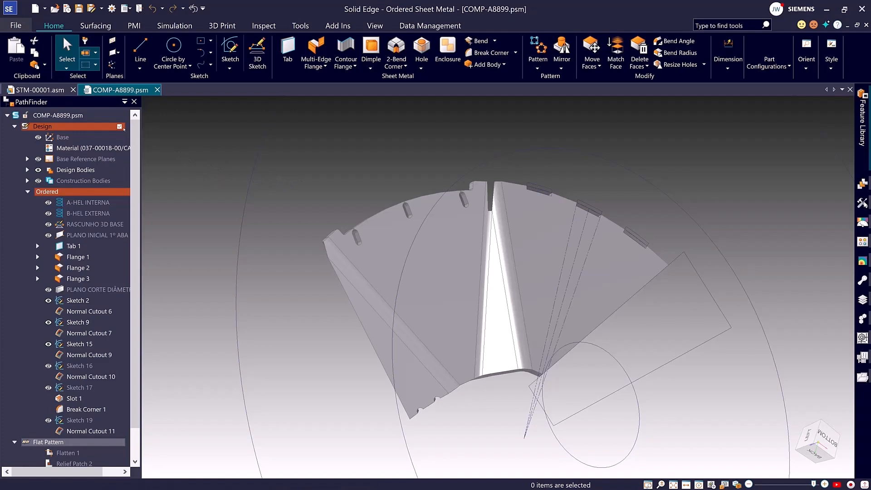
{"action": "left_click", "coordinate": [40, 89]}
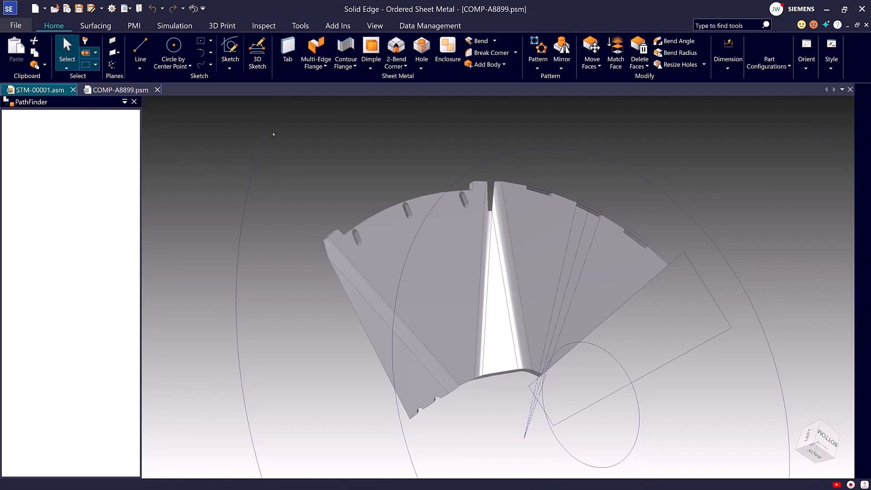
{"action": "left_click", "coordinate": [36, 90]}
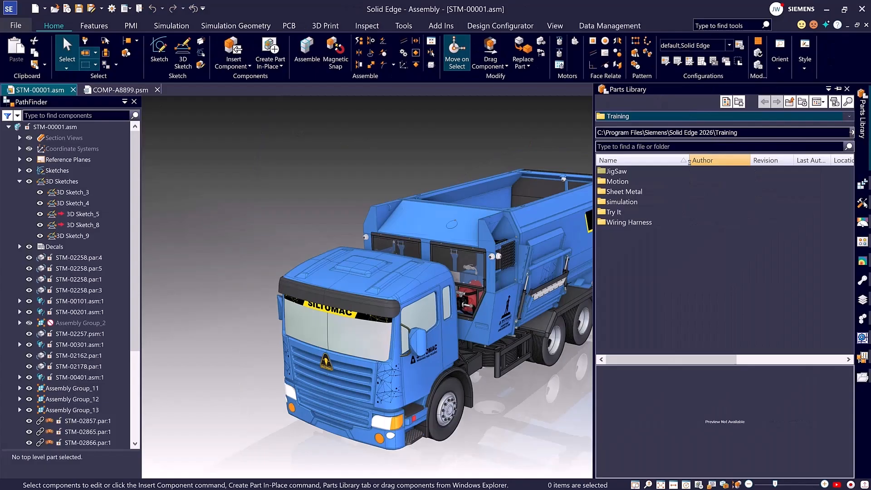
Add the Size column and remove Last Author and Title from the Training folder listing
{"action": "left_click", "coordinate": [617, 171]}
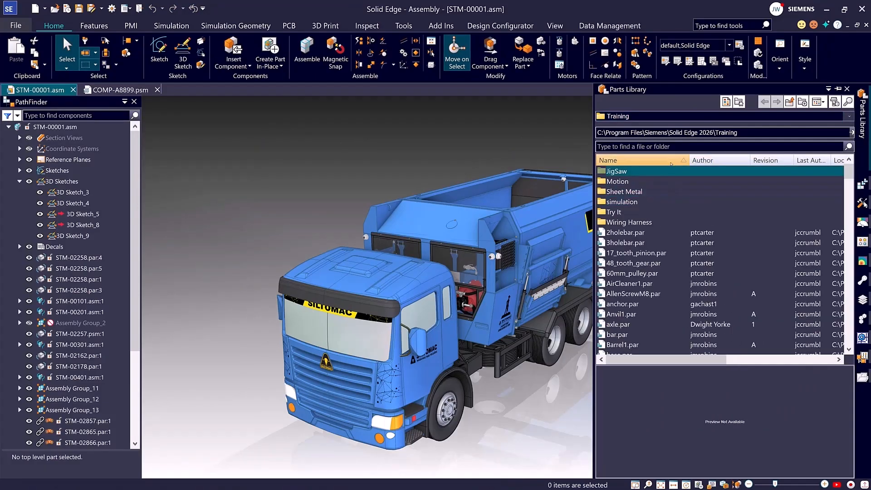
{"action": "left_click", "coordinate": [701, 160]}
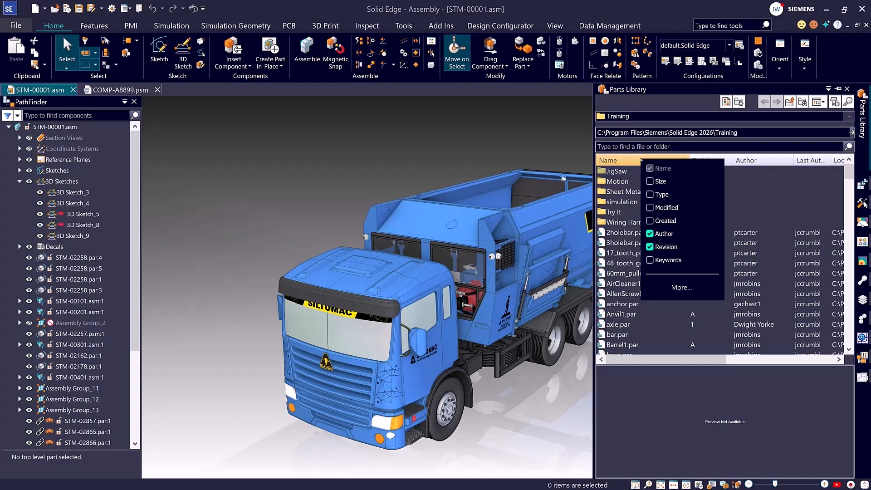
{"action": "left_click", "coordinate": [650, 181]}
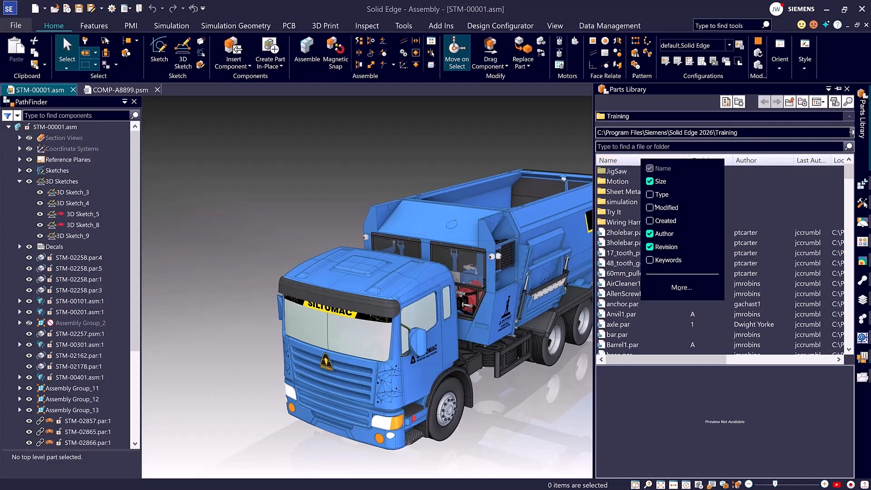
{"action": "left_click", "coordinate": [680, 287]}
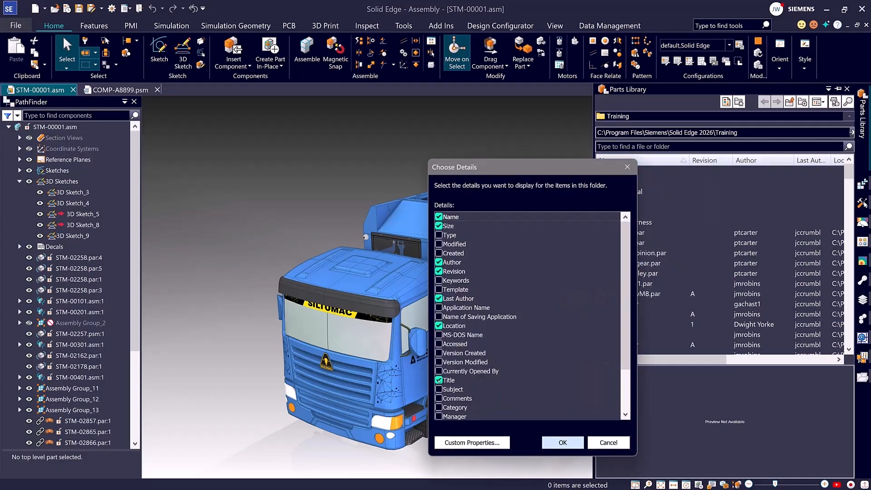
{"action": "left_click", "coordinate": [458, 298]}
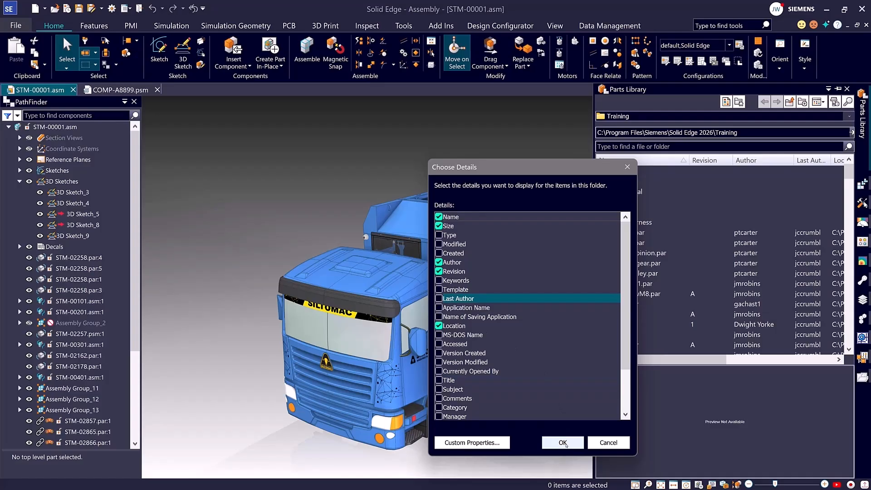
{"action": "left_click", "coordinate": [563, 442]}
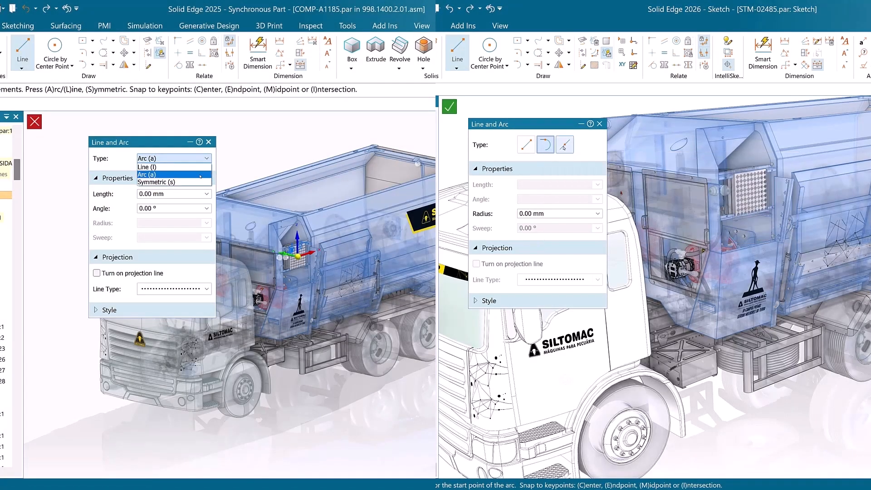
Close all documents, discarding the unsaved sheet metal part so only the truck assembly remains
{"action": "left_click", "coordinate": [146, 166]}
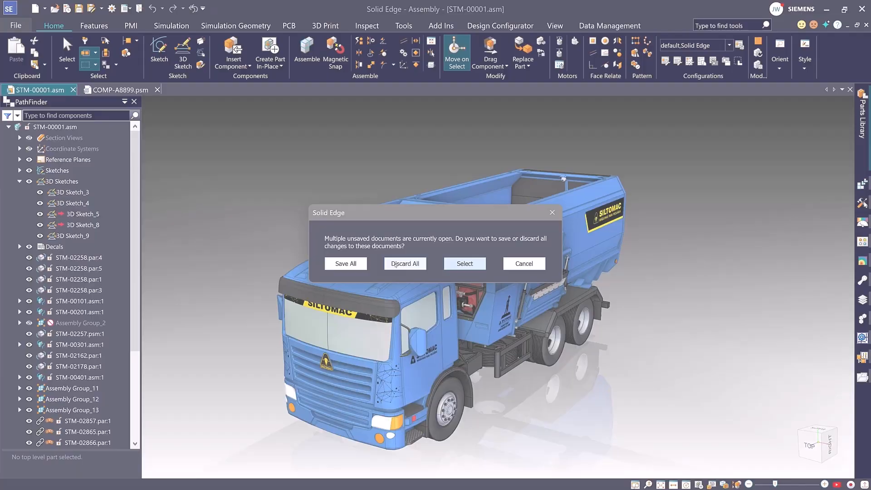
{"action": "left_click", "coordinate": [404, 264]}
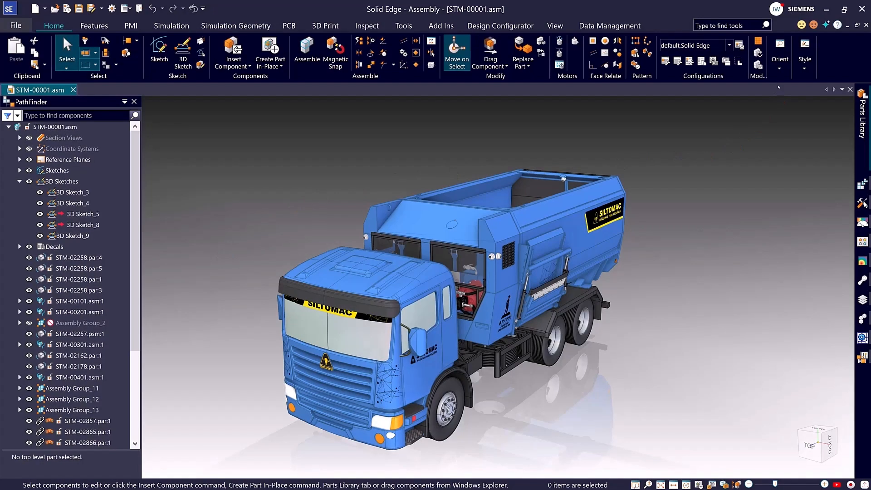